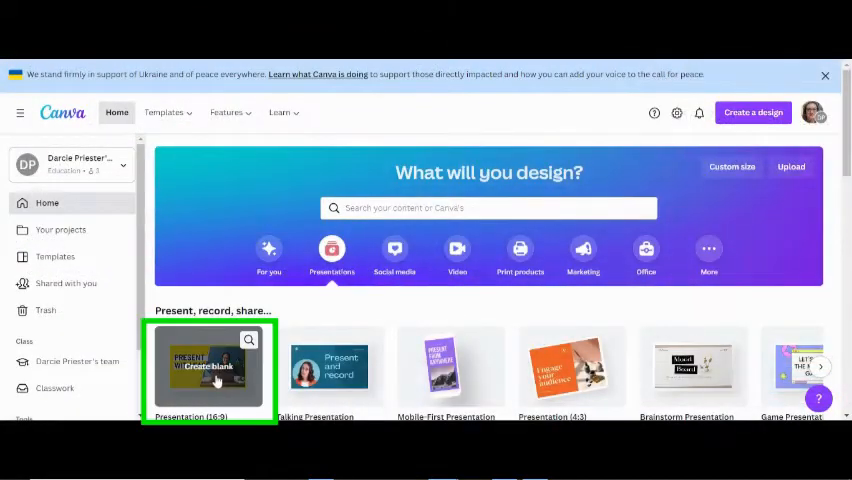
Start a 16:9 presentation, set the slide background to blue and add a 'Would You Rather...' heading.
click(208, 368)
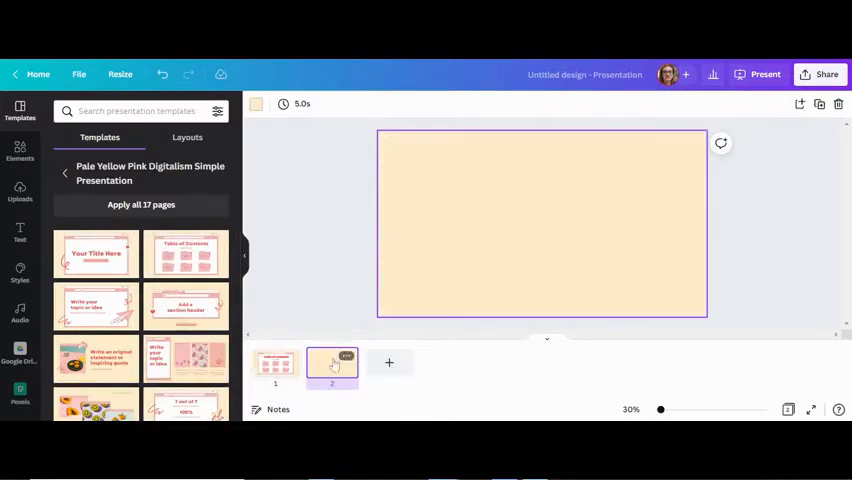
click(20, 236)
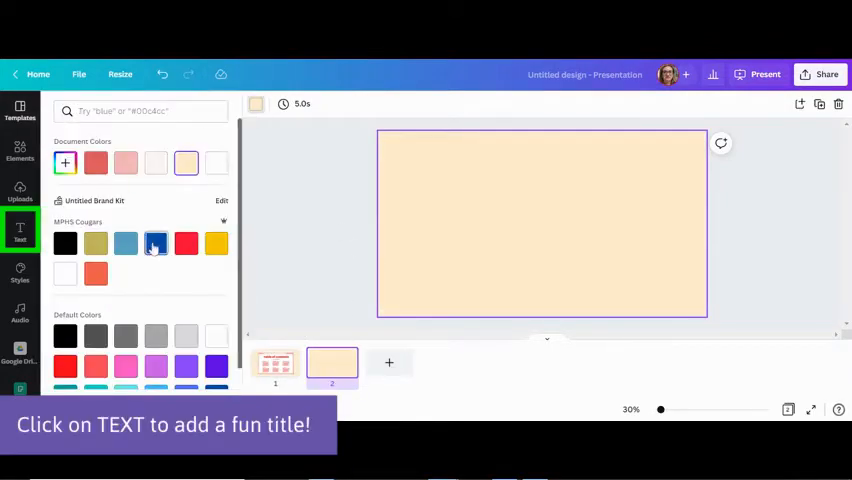
click(20, 232)
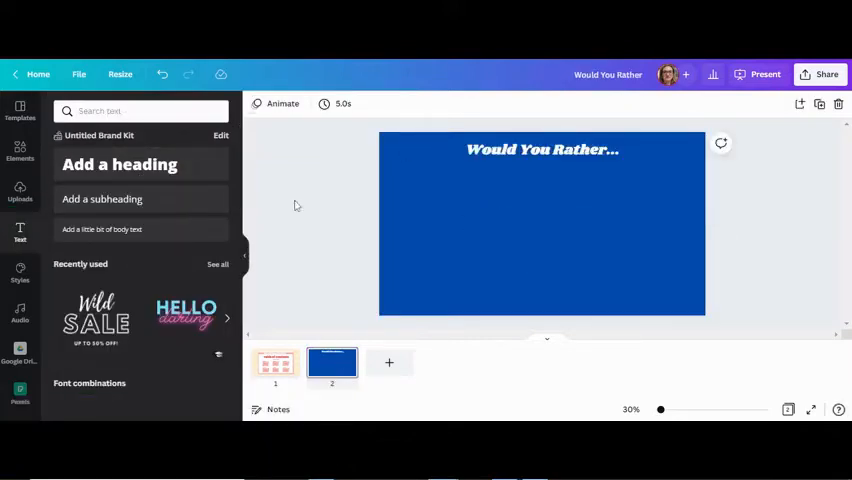
From Elements add a book illustration and a food bowl illustration, then a line between them.
click(20, 150)
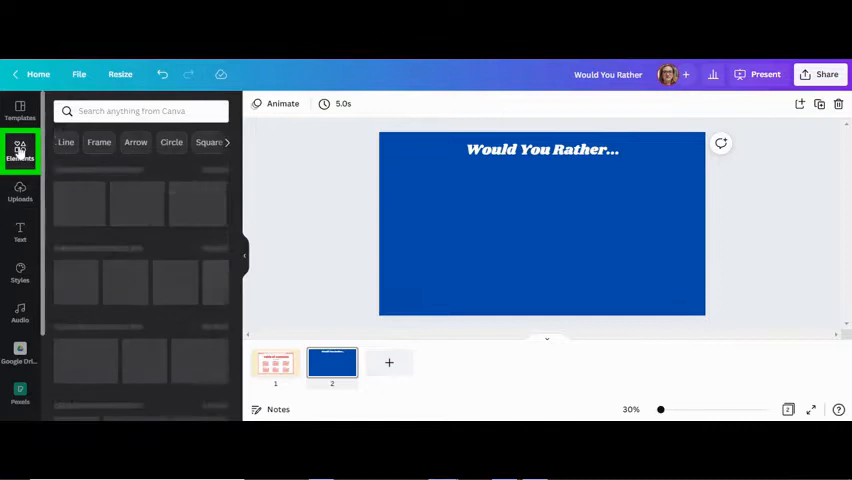
click(140, 110)
text(food)
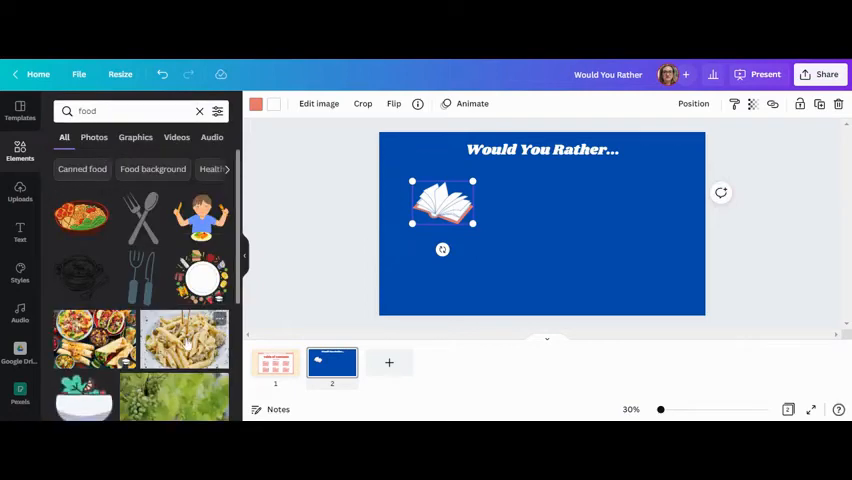
click(184, 340)
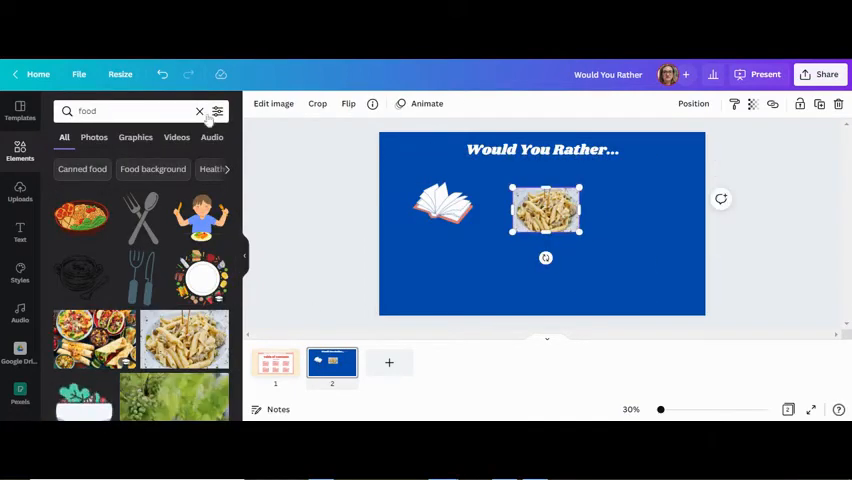
click(216, 112)
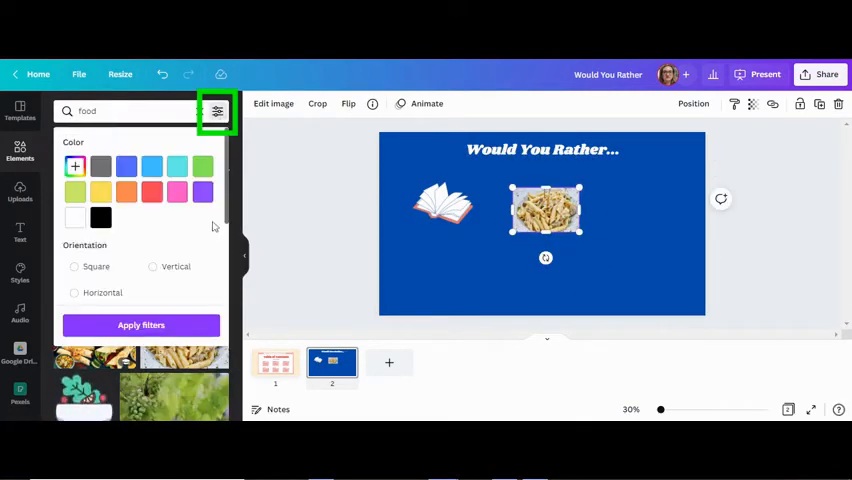
scroll(down, 3)
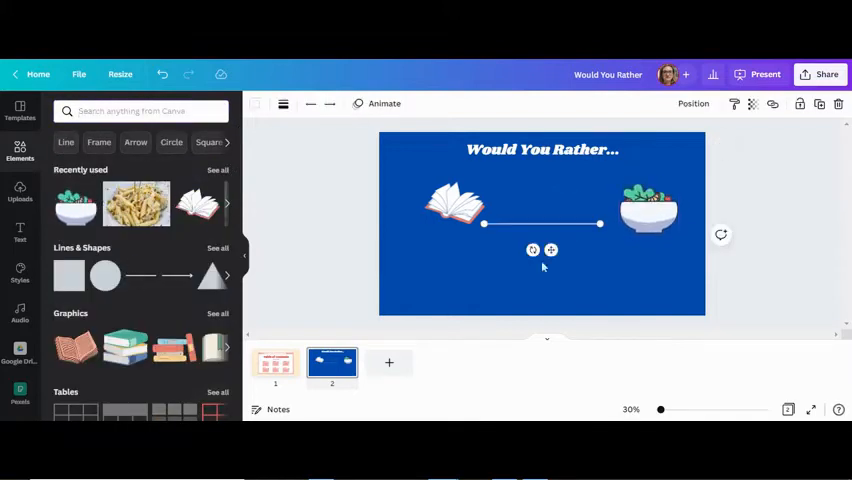
Stretch the line vertical, make its style dotted and centre it on the slide.
drag(602, 224, 540, 316)
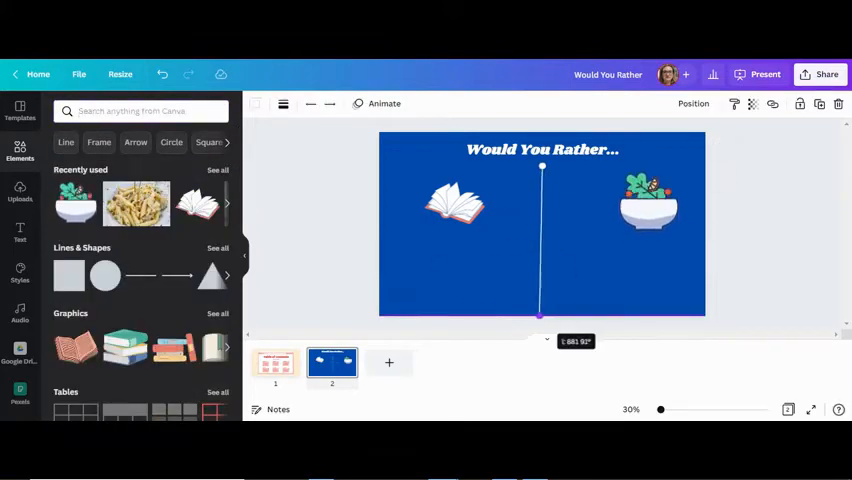
click(310, 104)
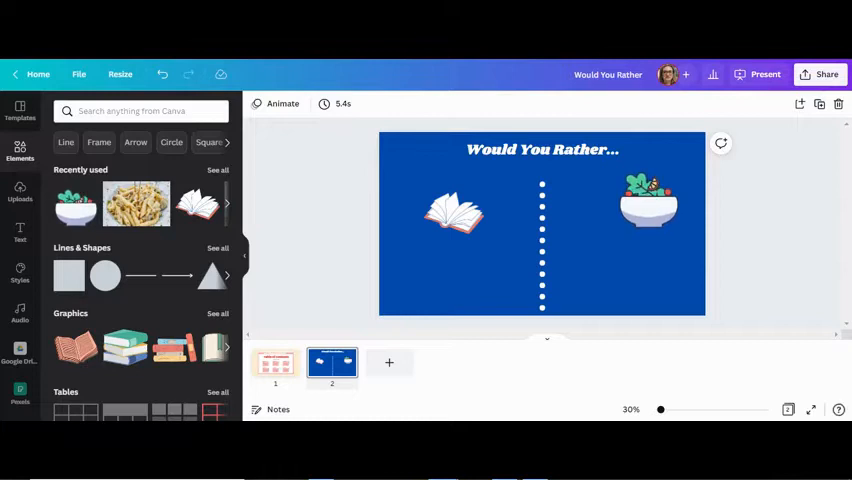
click(542, 244)
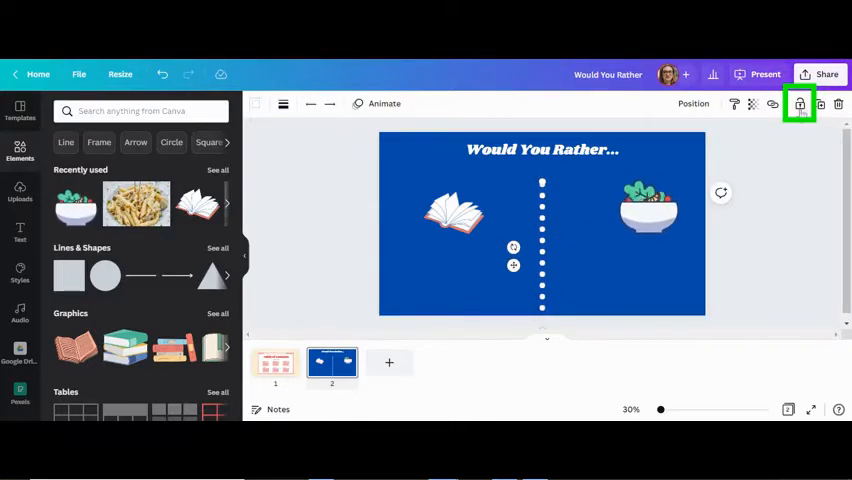
click(800, 104)
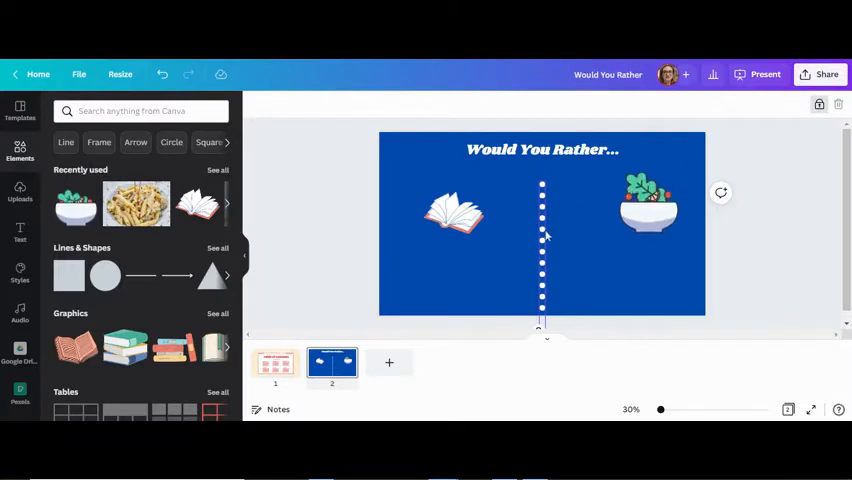
click(542, 250)
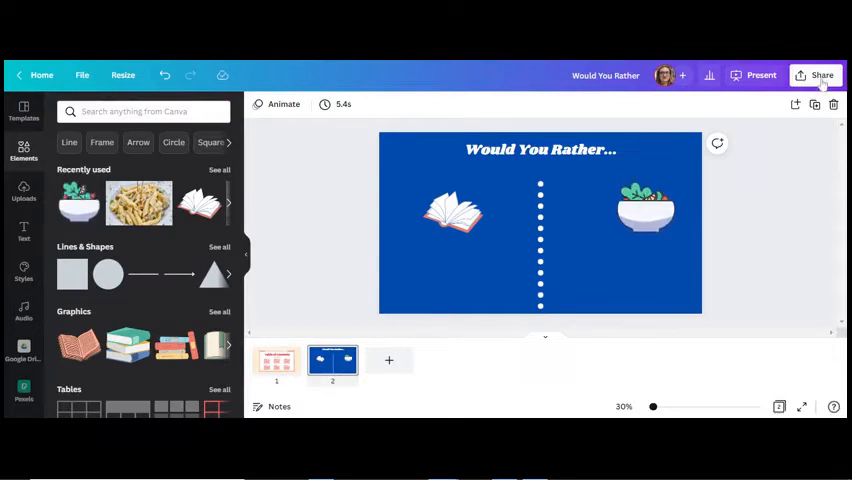
Set share access to 'Anyone with the link' and copy the share link.
click(822, 76)
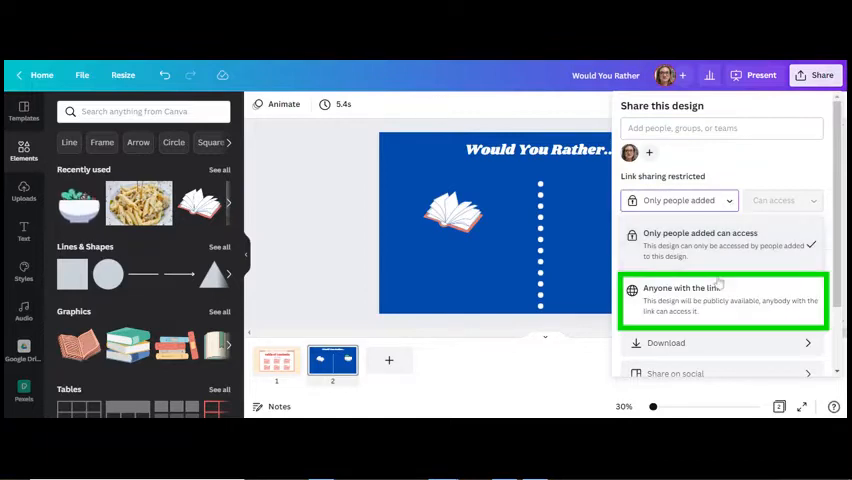
click(722, 298)
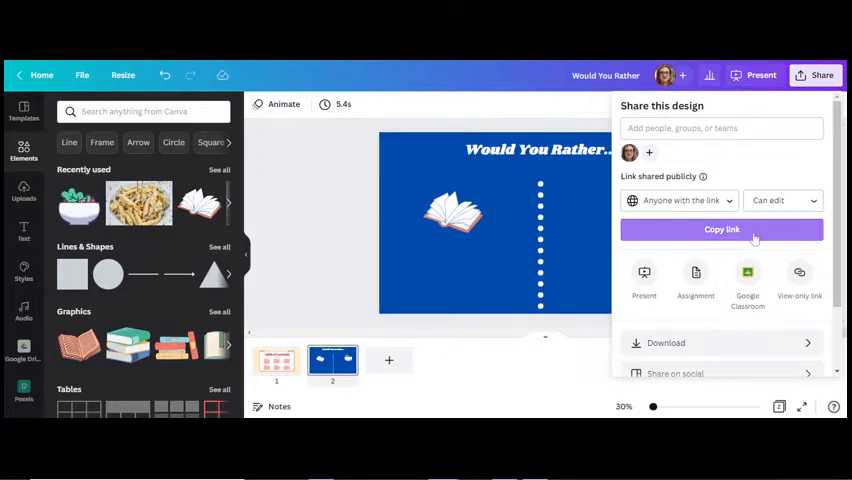
click(720, 228)
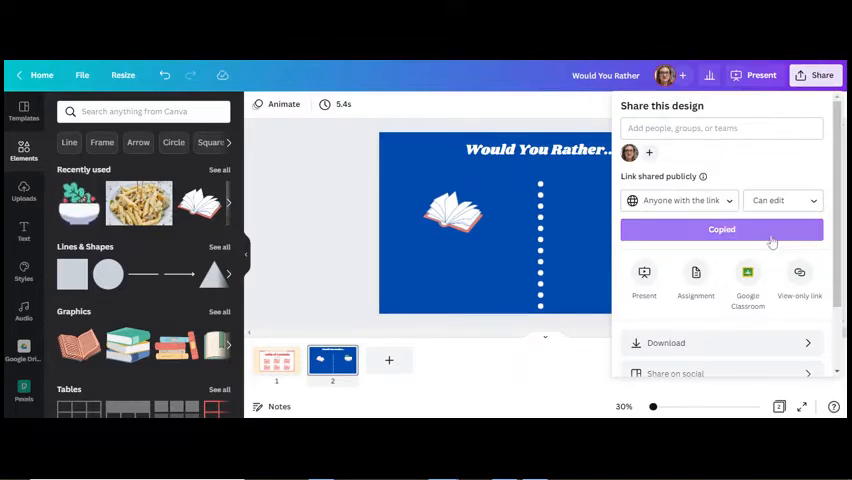
mouse_move(778, 250)
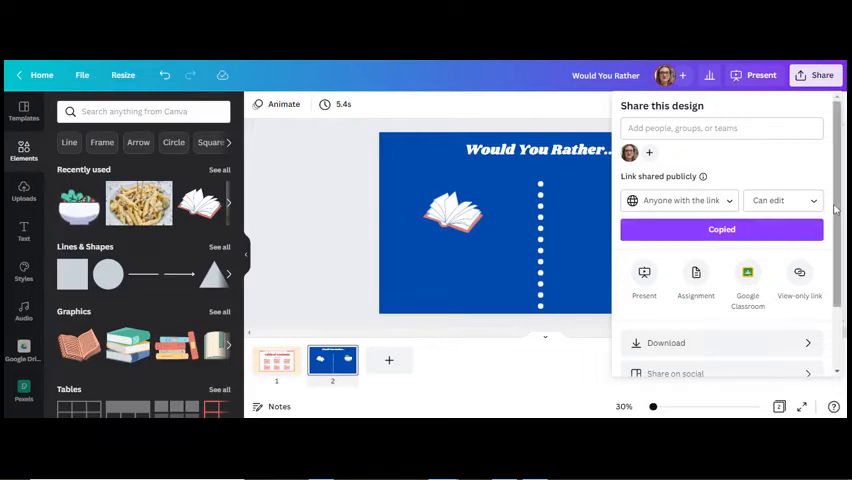
Generate a Template link under All options and copy it.
scroll(down, 3)
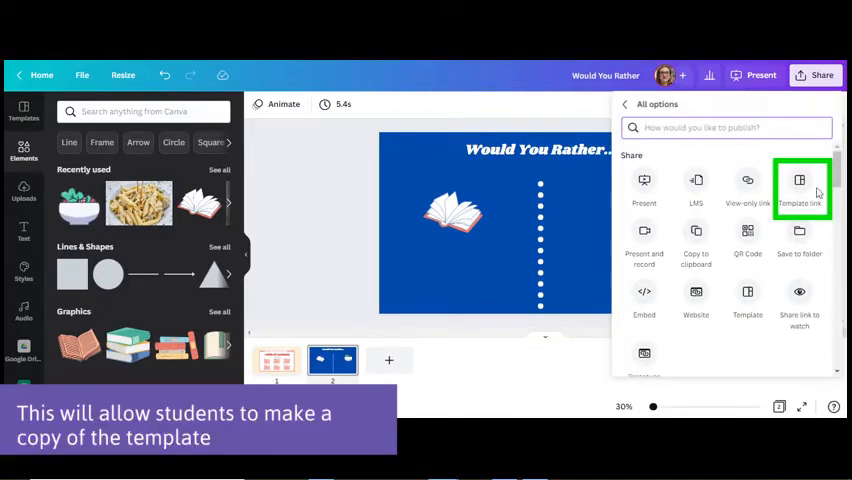
click(800, 188)
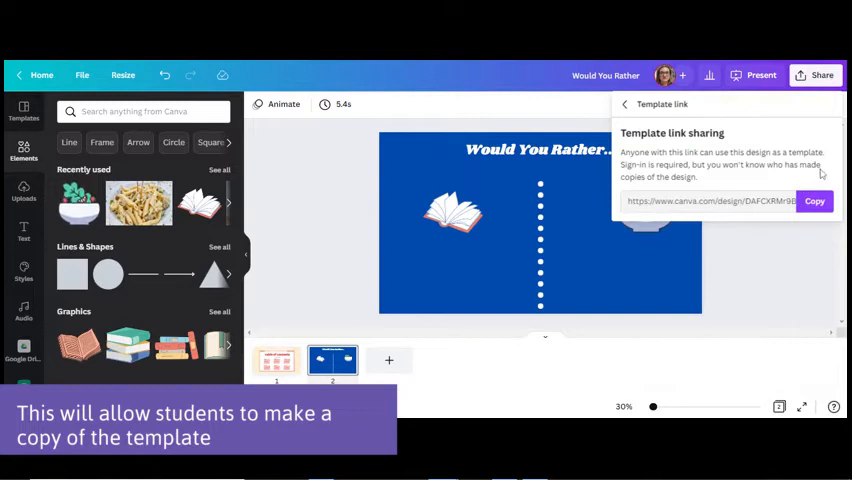
click(814, 200)
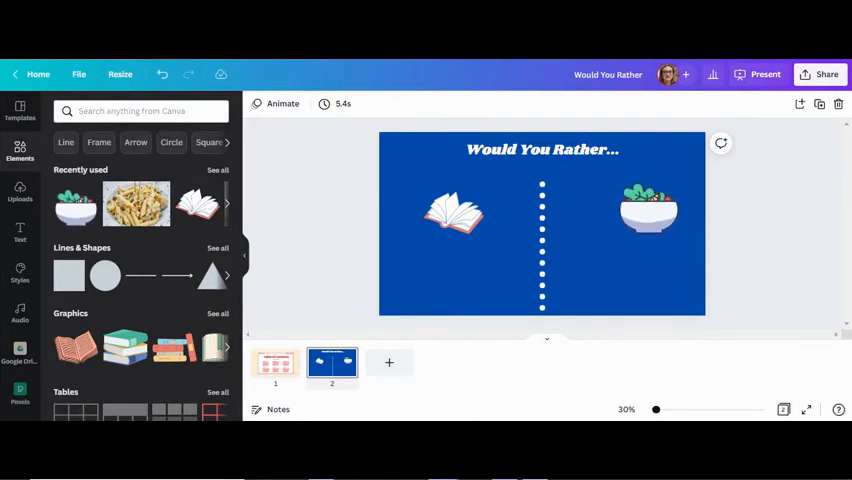
Show the Download panel's file type list (PDF Standard, PNG, JPG and others).
click(824, 74)
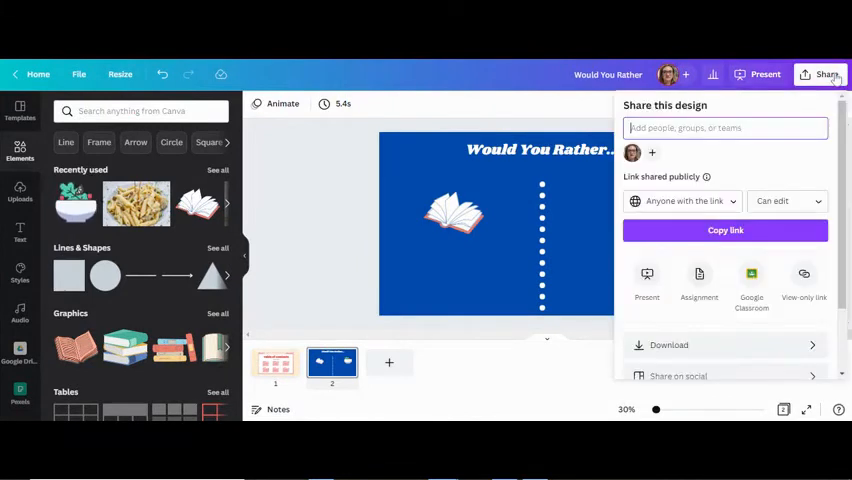
click(668, 344)
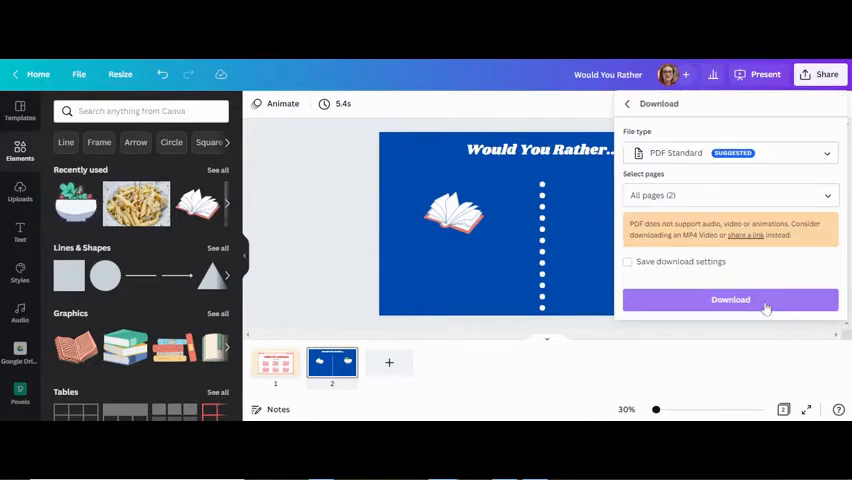
click(730, 152)
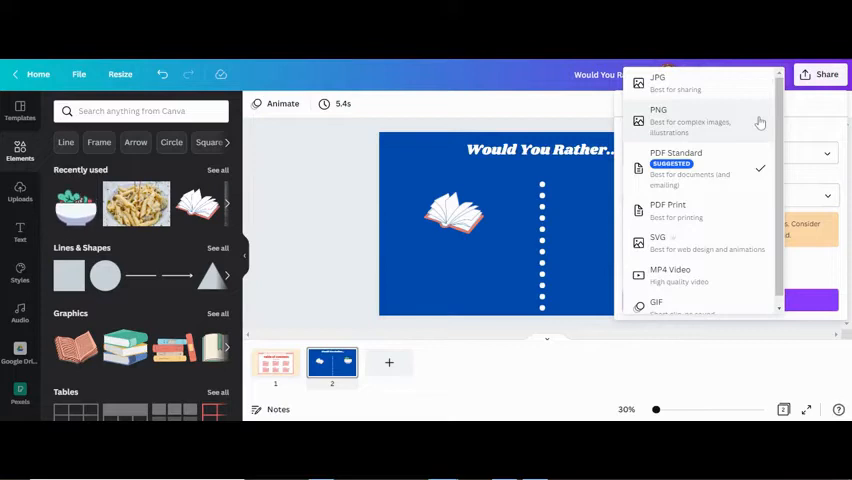
mouse_move(760, 122)
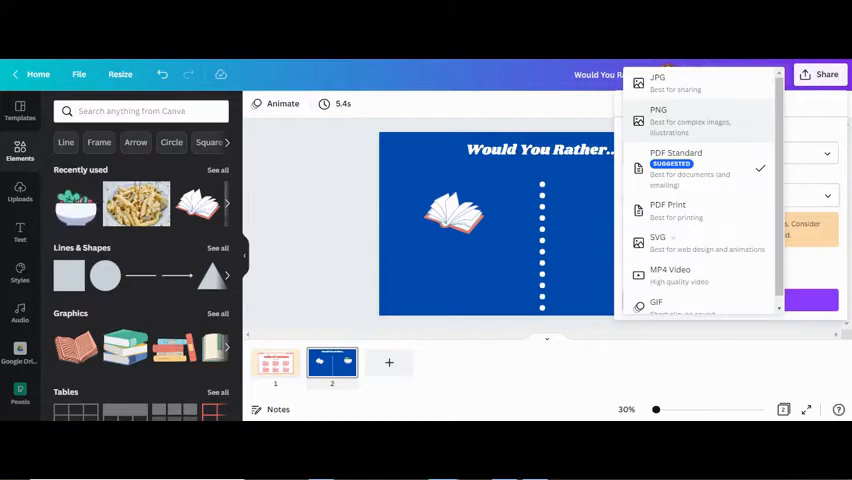
mouse_move(780, 122)
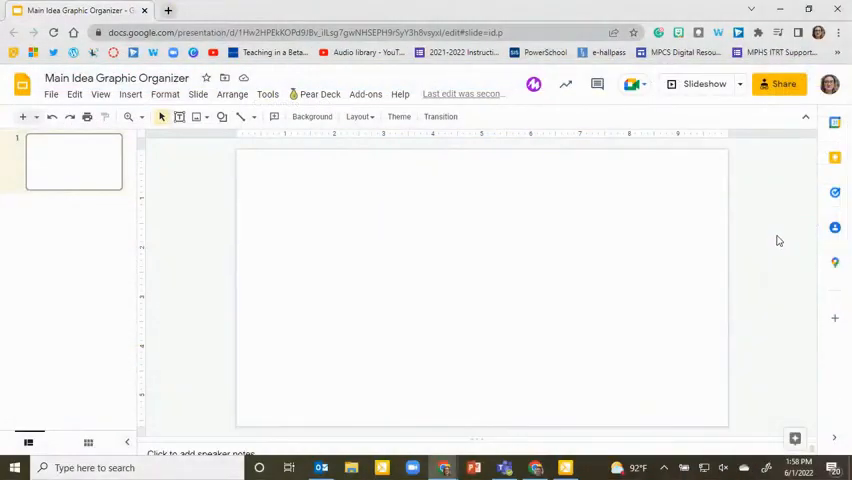
mouse_move(644, 246)
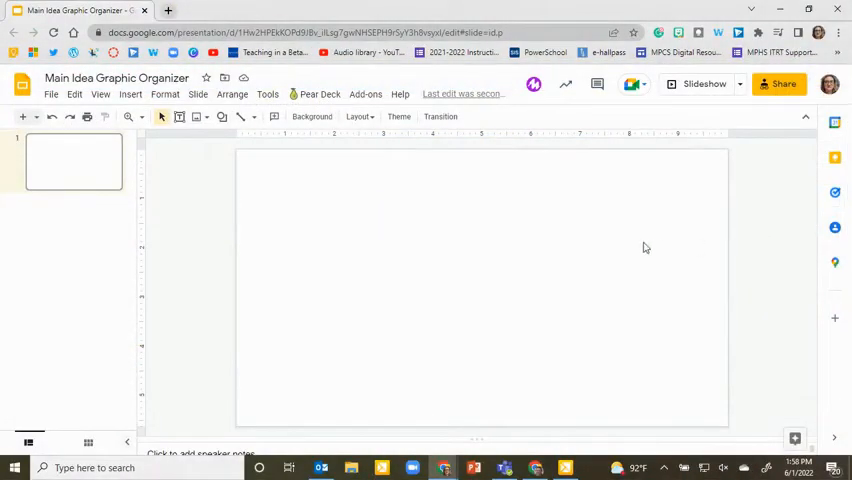
Reach the Insert background image window via Change background > Choose image.
right_click(644, 248)
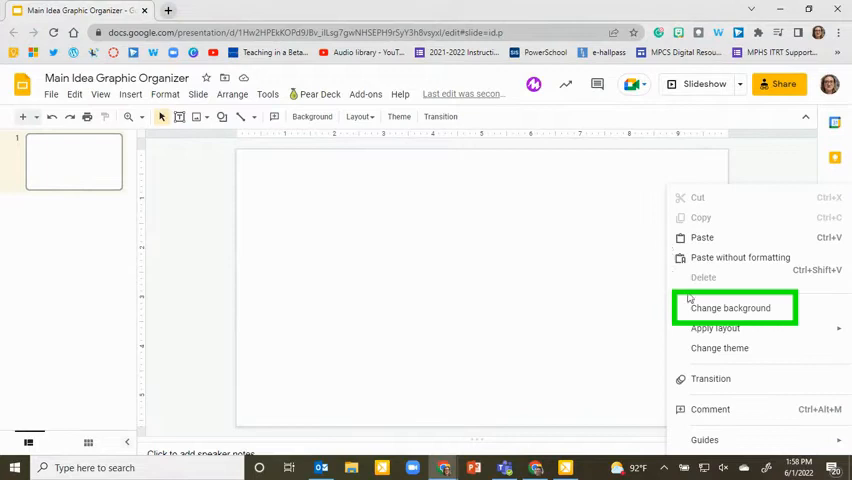
click(730, 308)
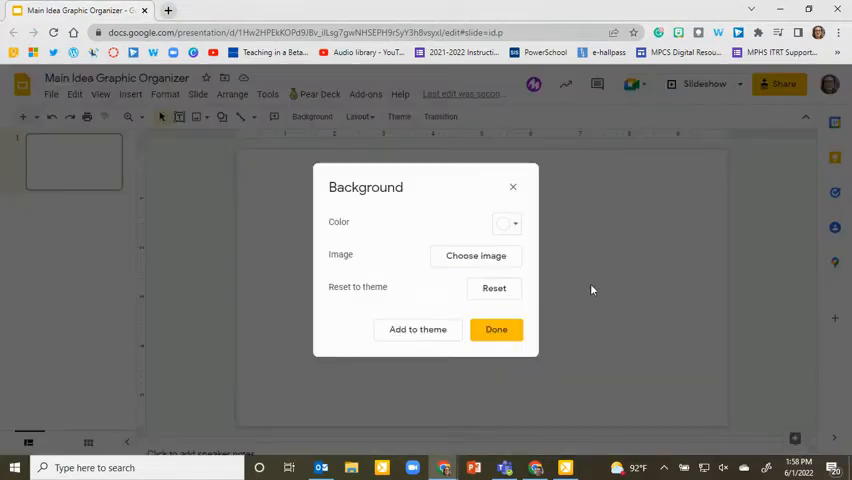
click(476, 256)
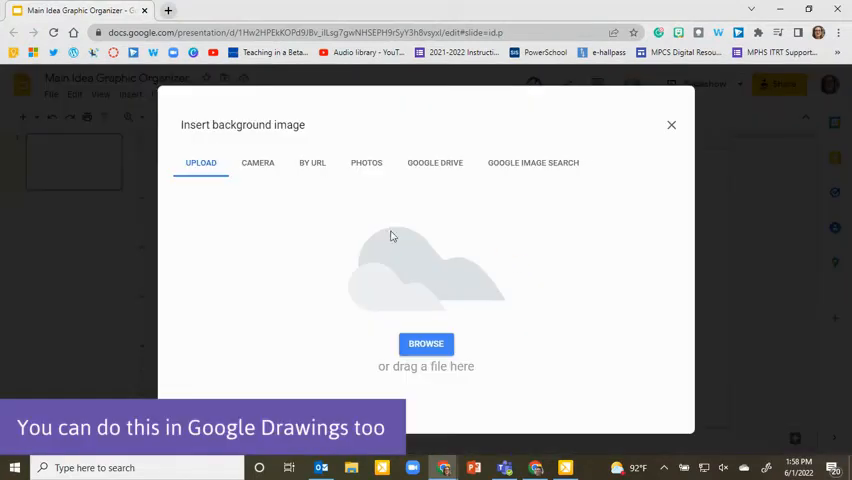
click(426, 344)
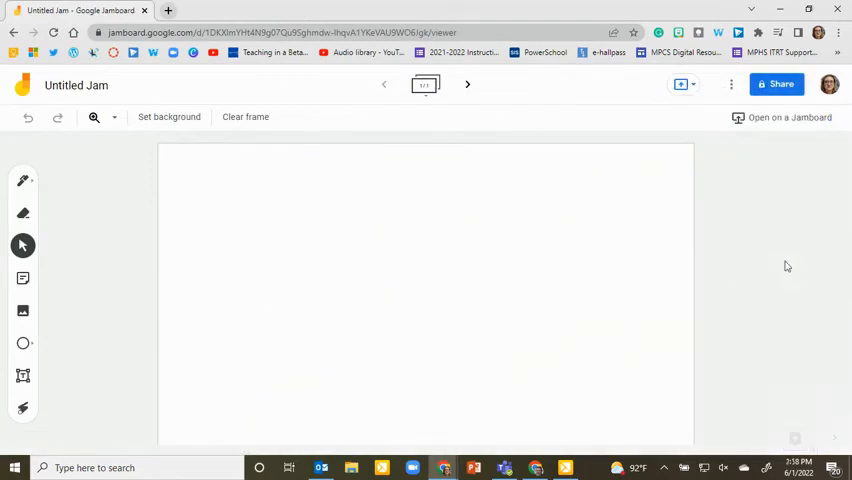
mouse_move(764, 250)
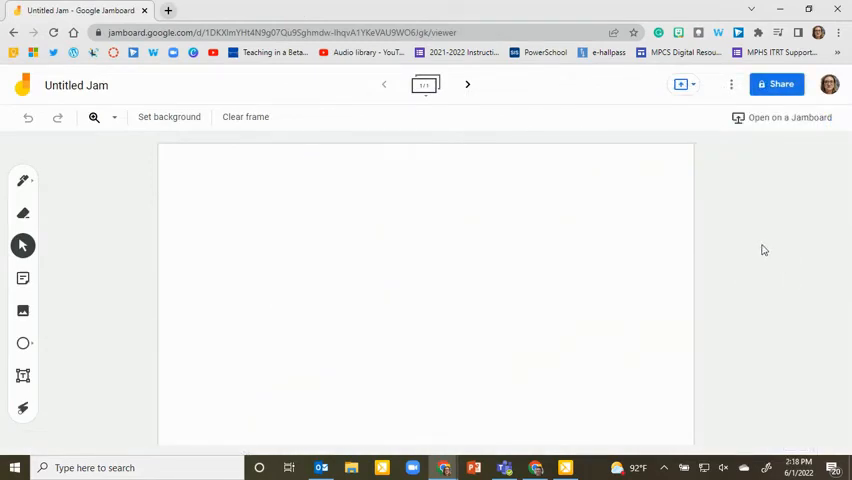
mouse_move(168, 116)
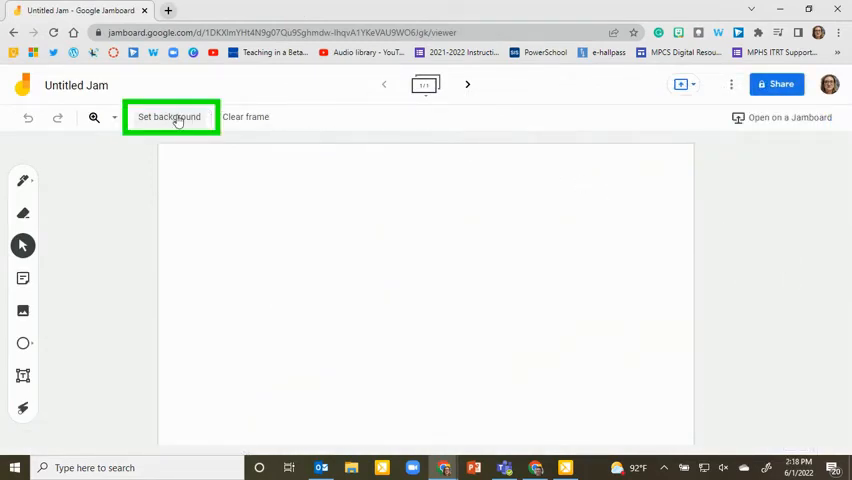
Upload the Main Idea Graphic Organizer image as the frame's background.
click(168, 116)
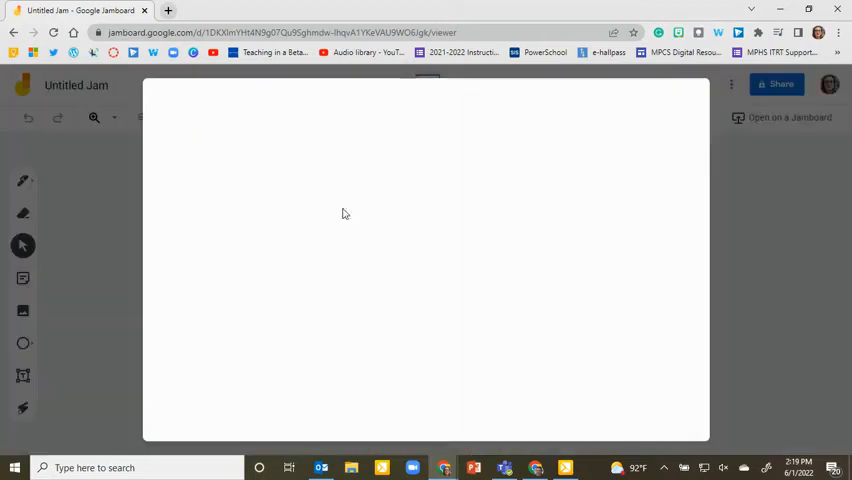
click(22, 310)
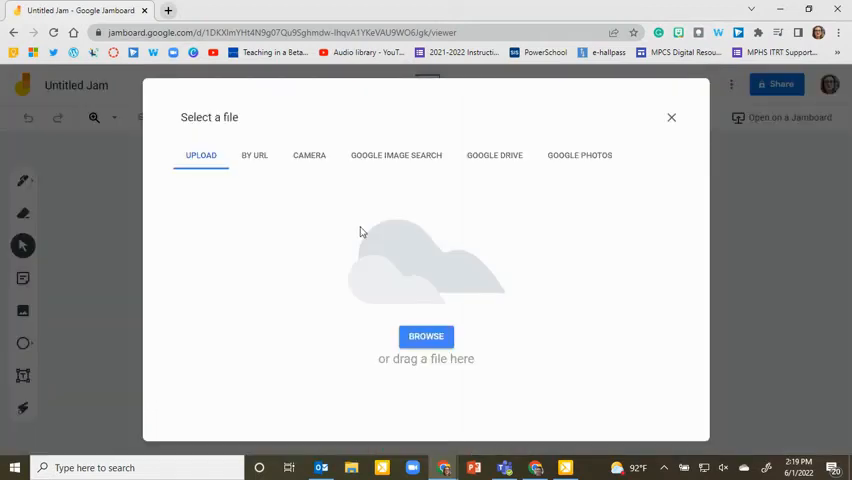
click(426, 336)
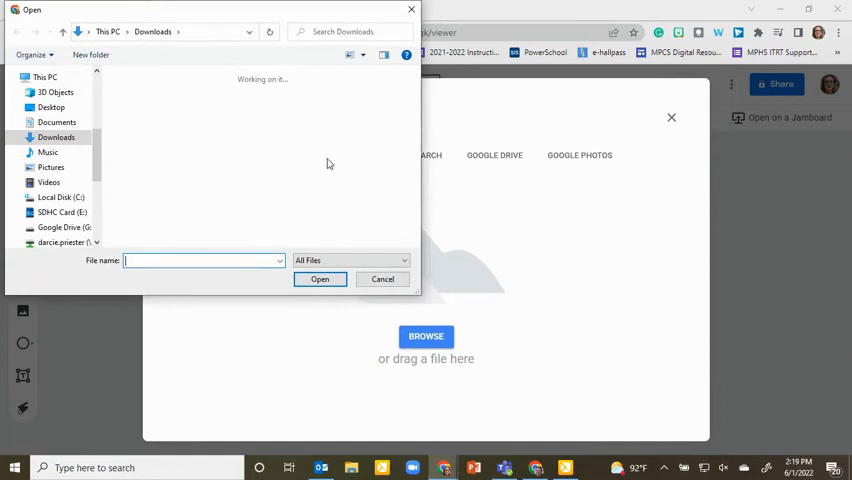
click(382, 280)
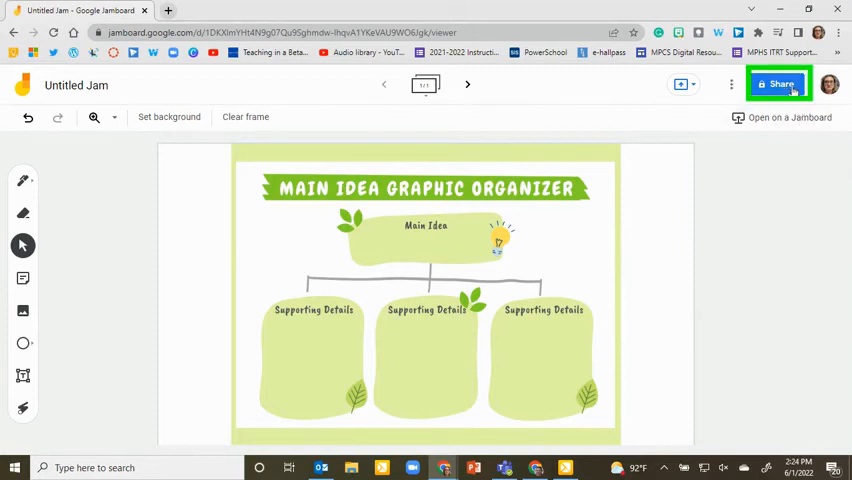
Change Get link from Restricted to 'Anyone with the link' as Viewer and finish.
click(780, 84)
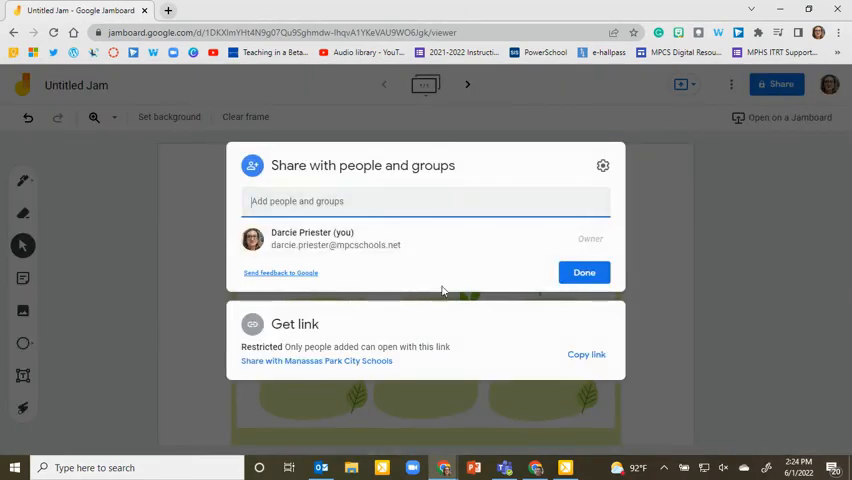
click(316, 360)
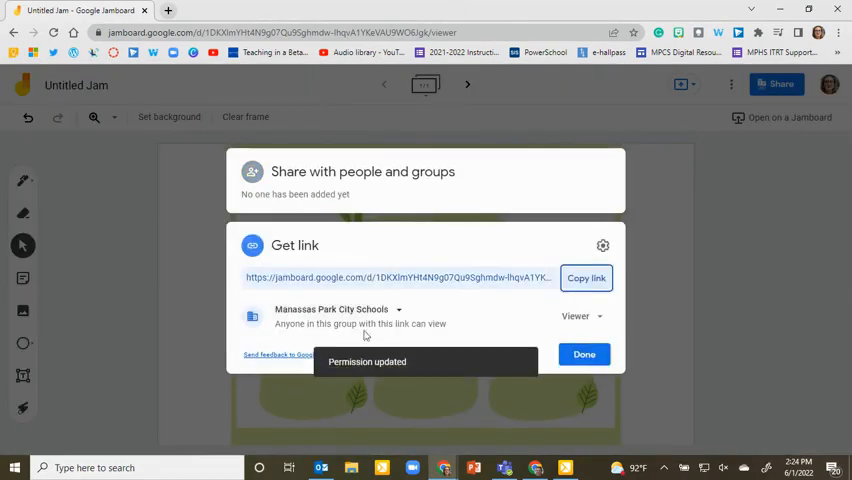
click(332, 308)
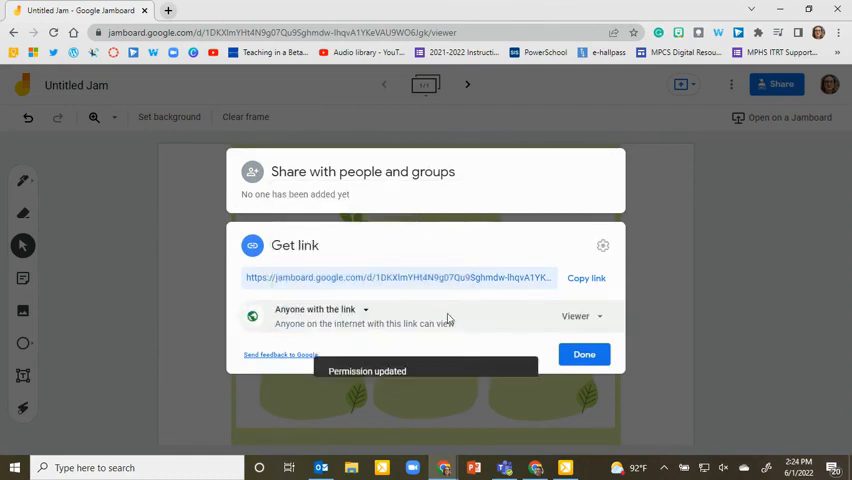
click(580, 316)
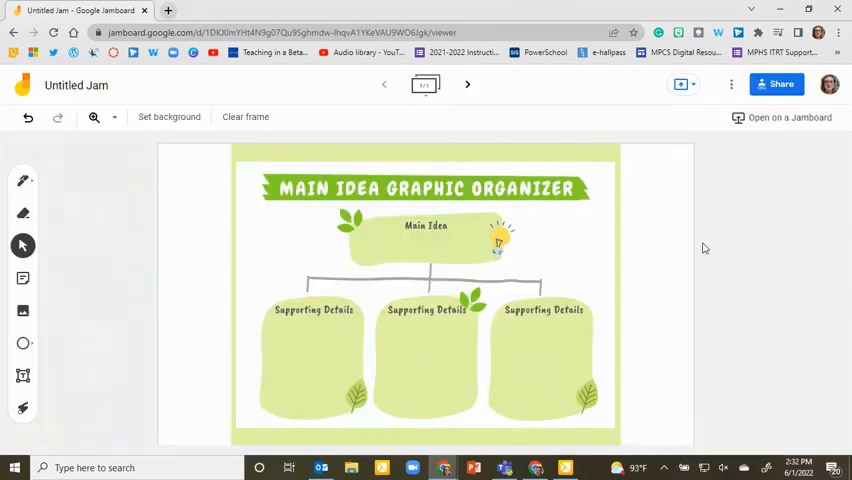
mouse_move(840, 250)
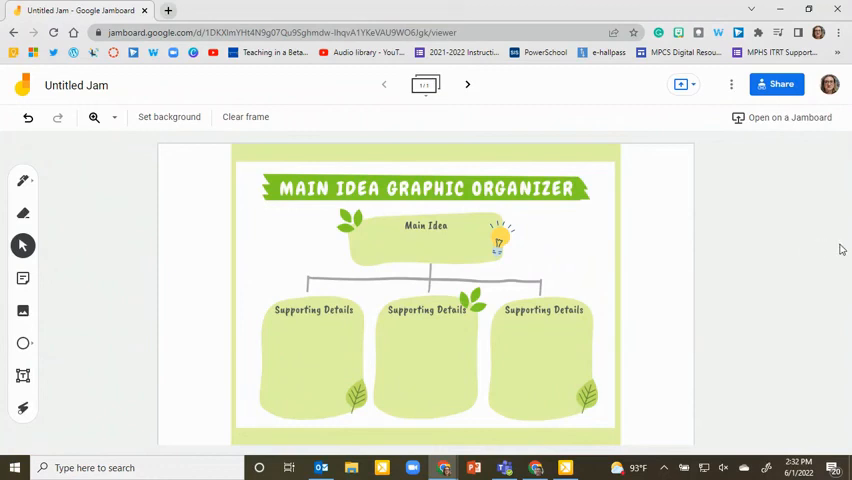